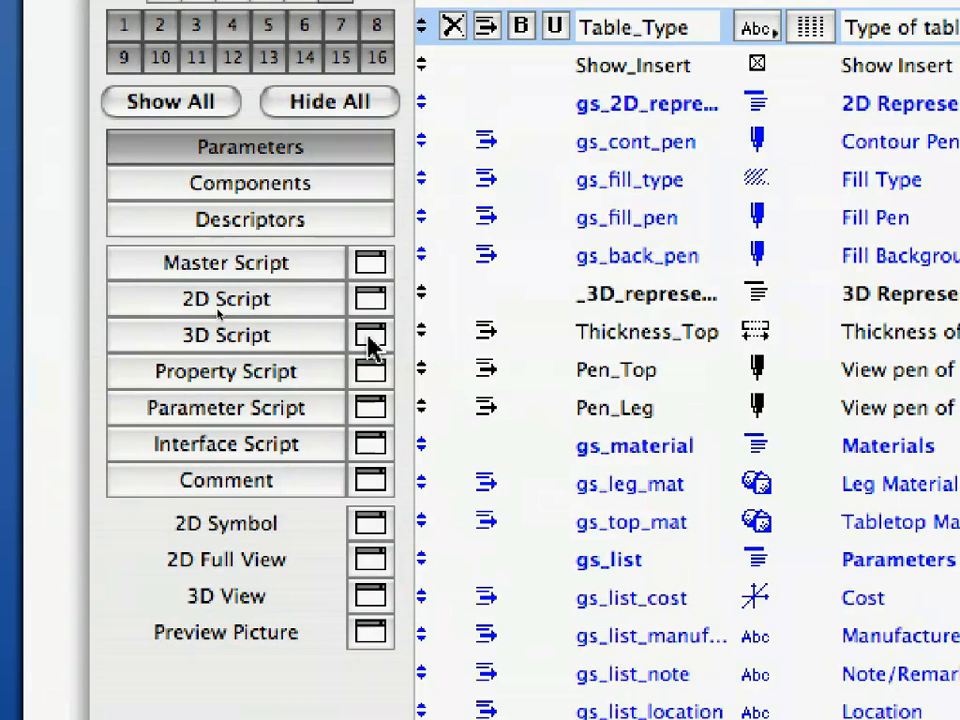
- Write PEN Pen_Top, MATERIAL gs_top_mat and ADDZ Leg_Height as the first 3D Script lines
{"action": "left_click", "coordinate": [370, 336]}
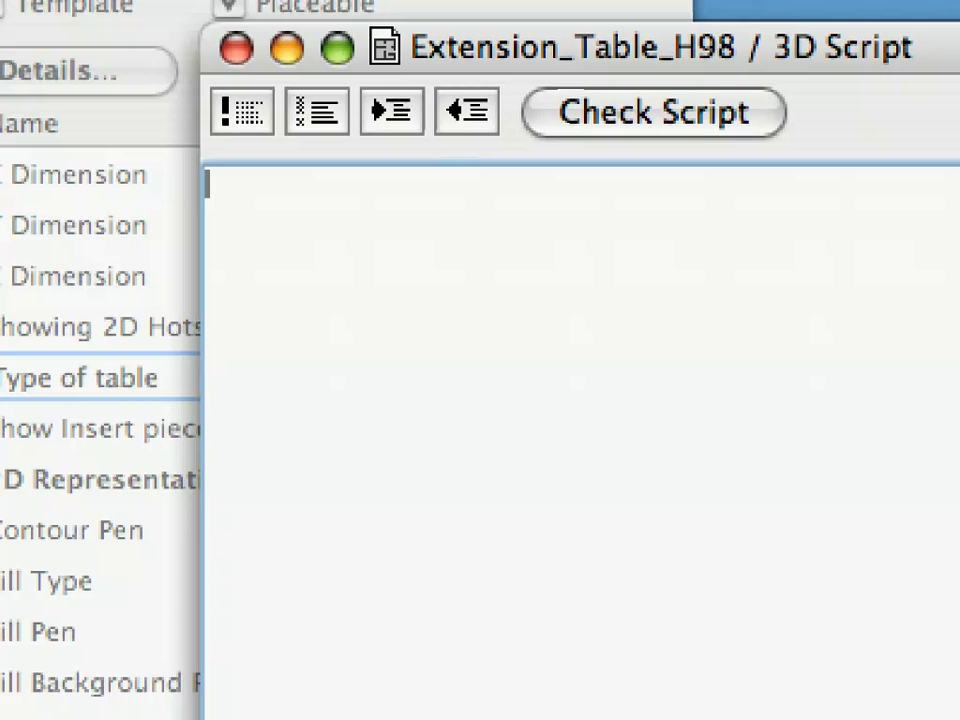
{"action": "type", "text": "PEN Pen_Top"}
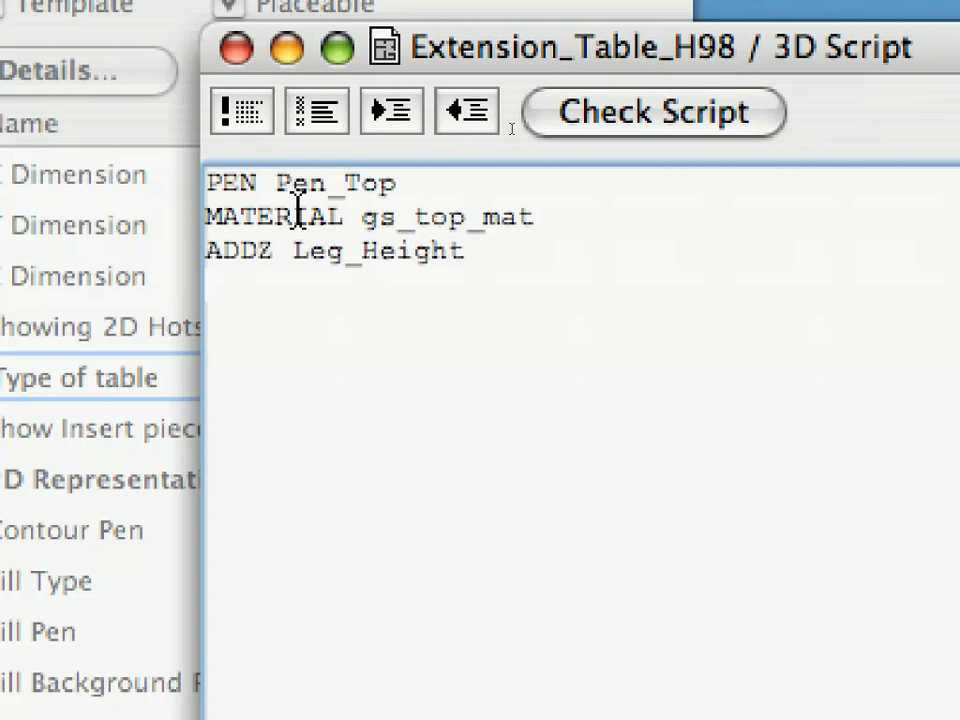
{"action": "double_click", "coordinate": [336, 182]}
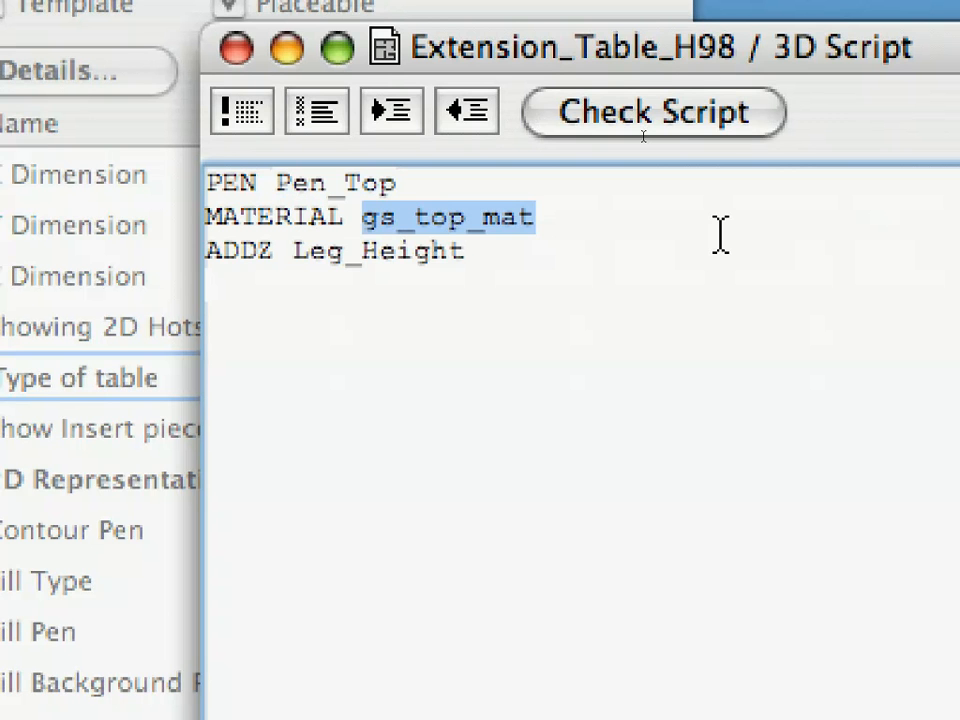
{"action": "mouse_move", "coordinate": [284, 256]}
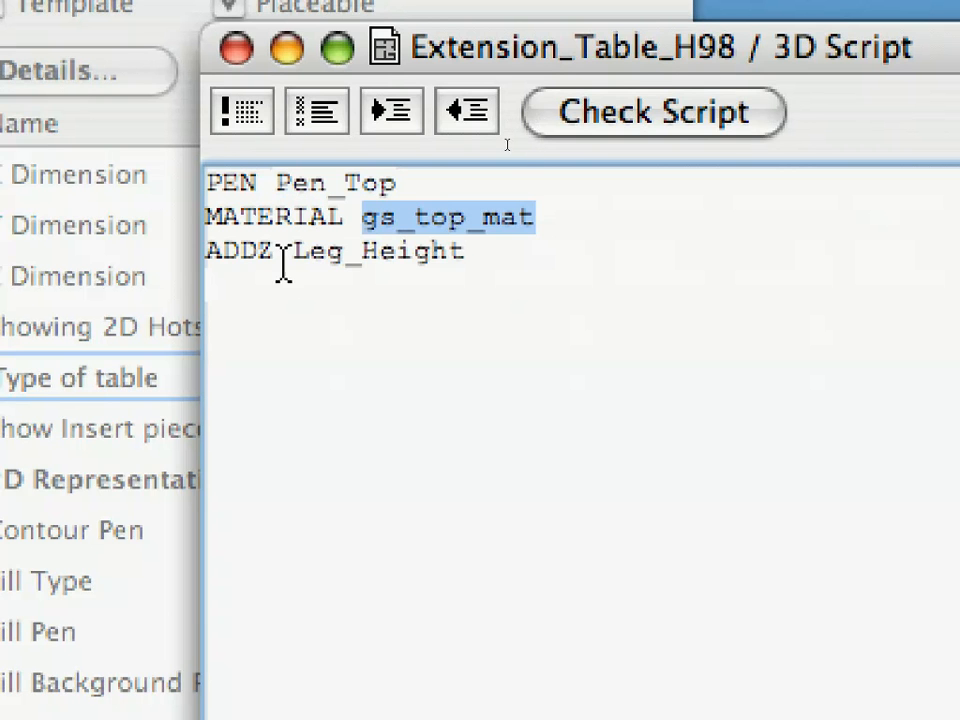
{"action": "double_click", "coordinate": [378, 252]}
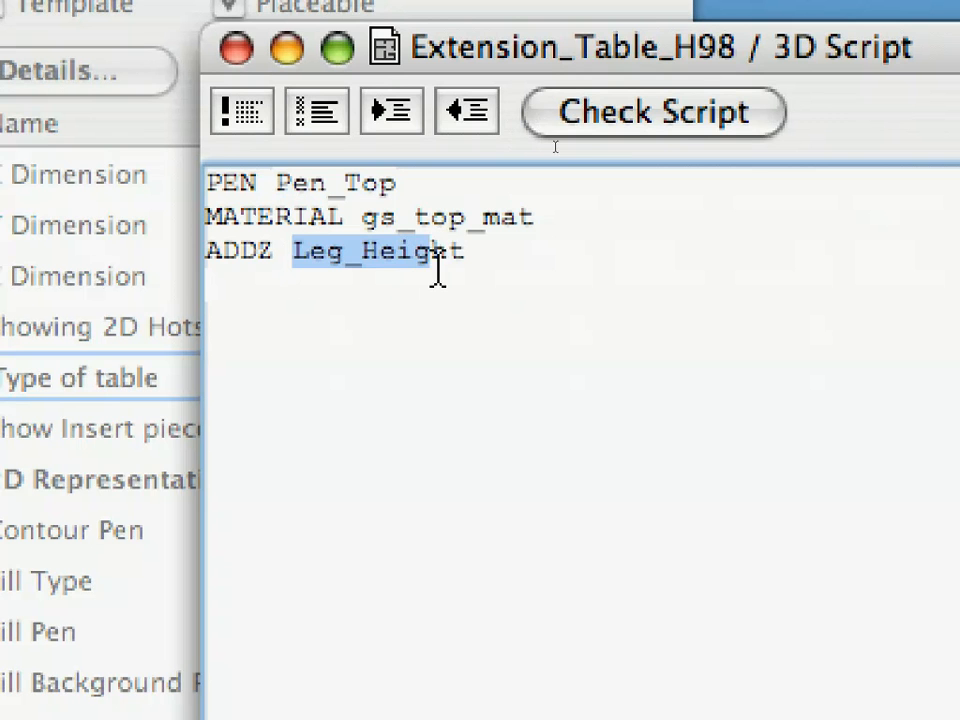
{"action": "mouse_move", "coordinate": [536, 310]}
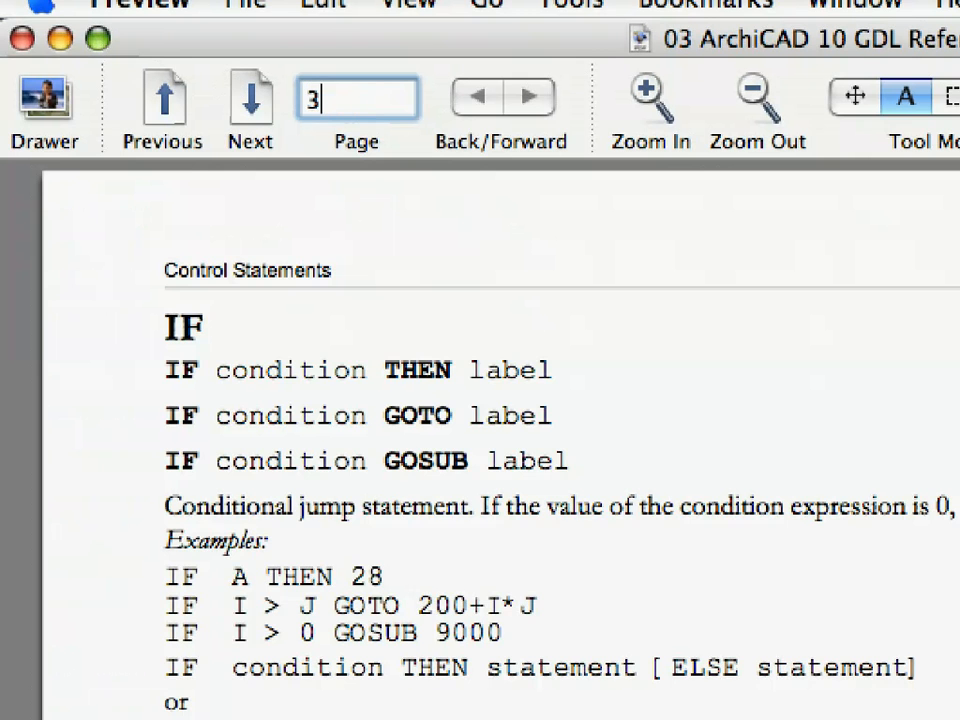
- Jump the GDL reference manual to the PRISM_ entry by page number
{"action": "type", "text": "4"}
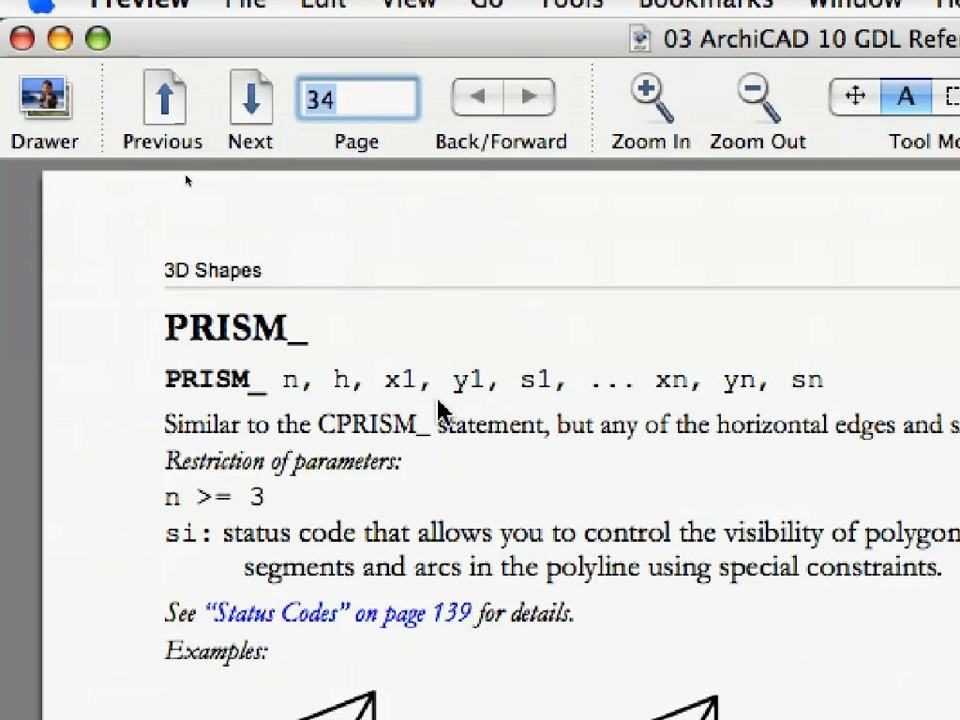
{"action": "left_click_drag", "start_coordinate": [164, 380], "coordinate": [640, 380]}
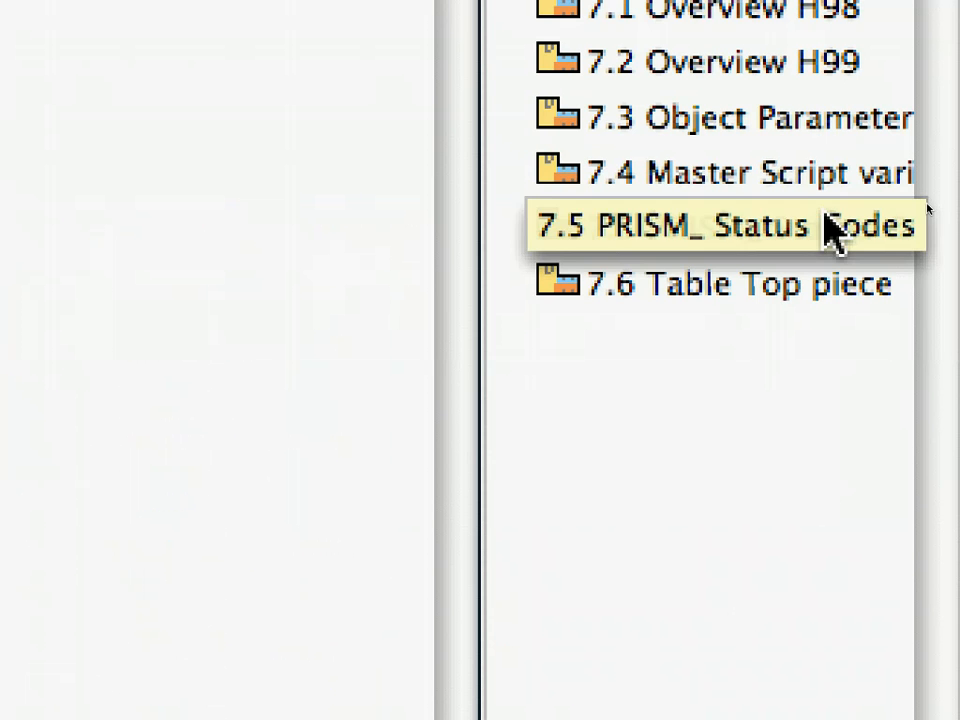
{"action": "mouse_move", "coordinate": [828, 240]}
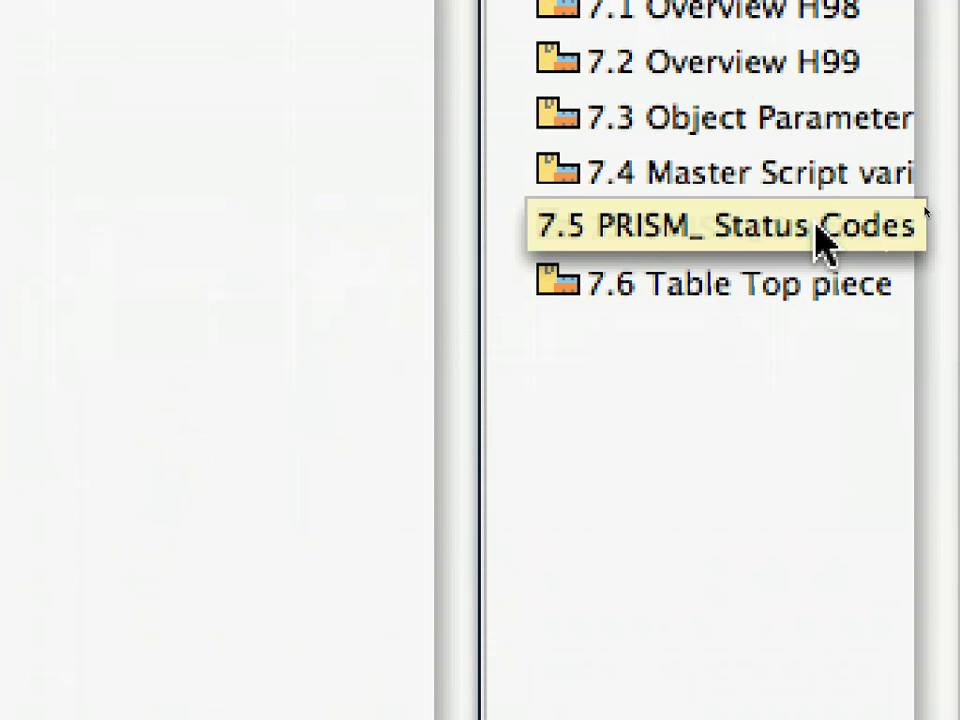
- Open the 7.5 PRISM_ Status Codes tutorial object from the library list
{"action": "double_click", "coordinate": [720, 224]}
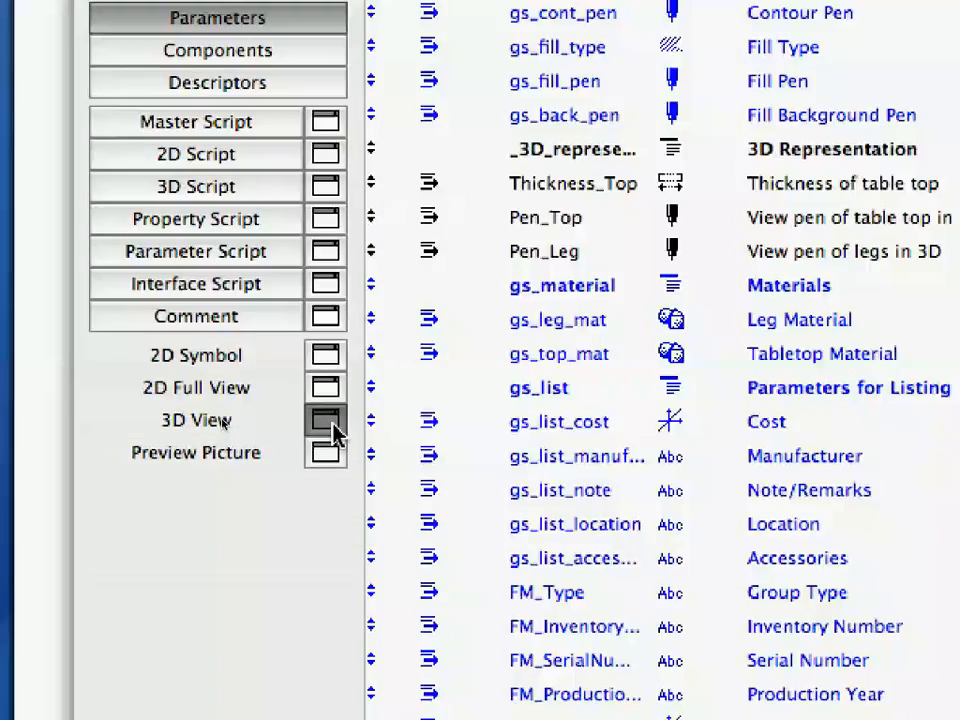
- Show Extension_Table_H98's rounded tabletop slab in the 3D preview window
{"action": "left_click", "coordinate": [324, 420]}
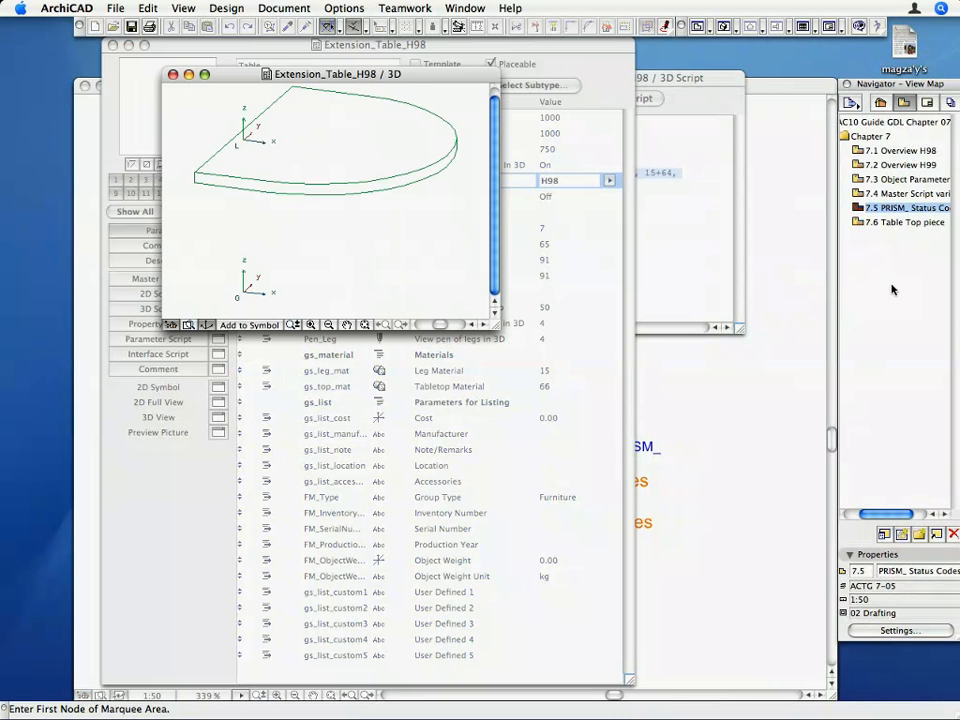
{"action": "mouse_move", "coordinate": [892, 290]}
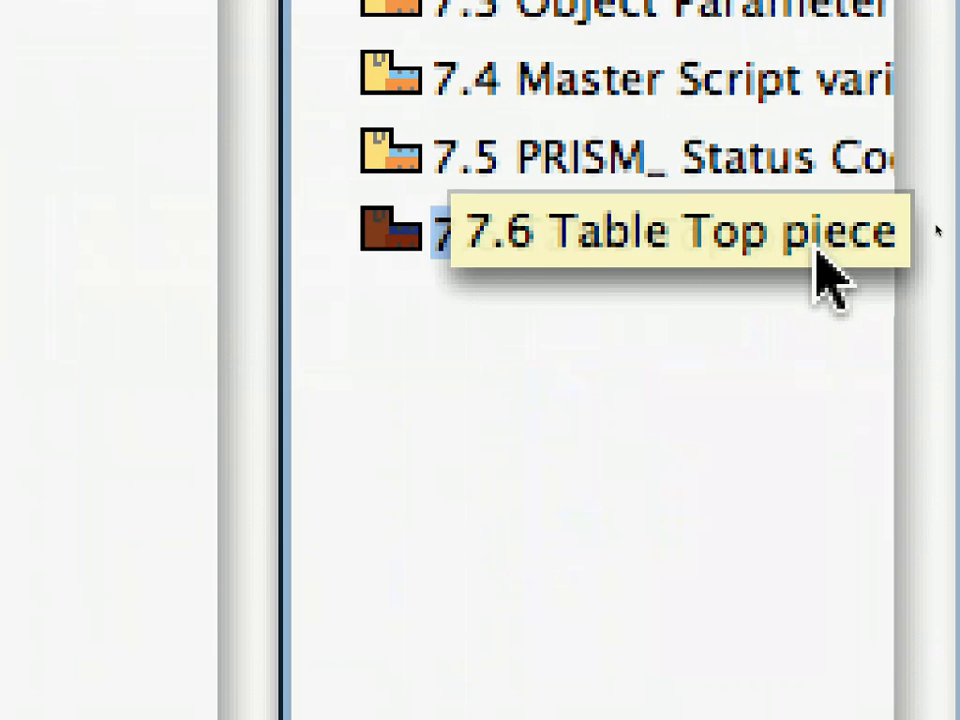
{"action": "double_click", "coordinate": [660, 230]}
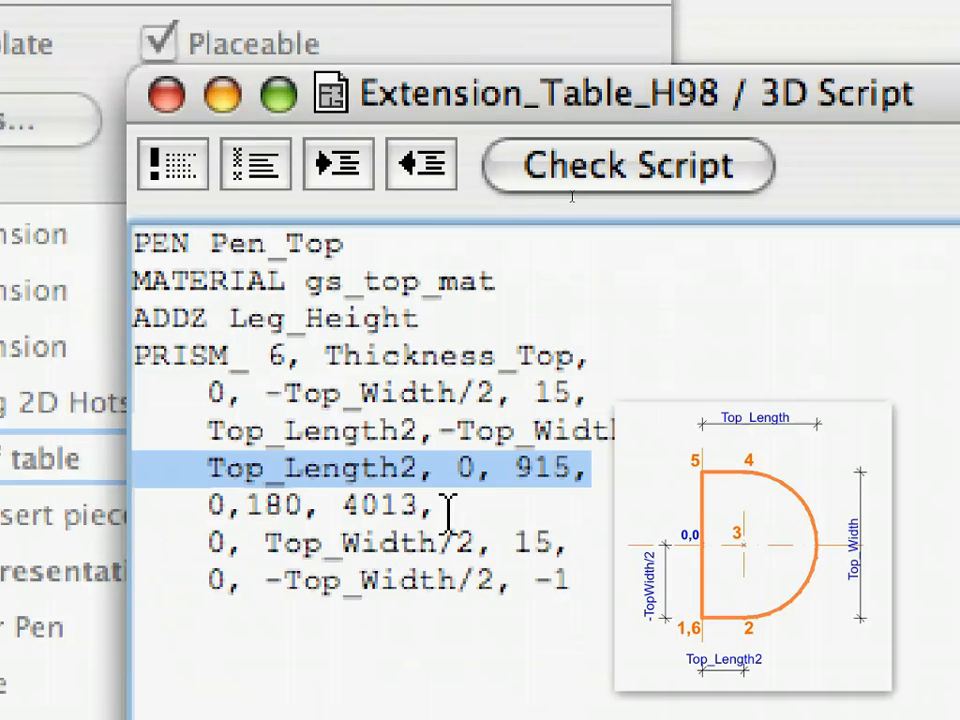
- Select the Page field of the GDL reference to enter page 145
{"action": "double_click", "coordinate": [538, 468]}
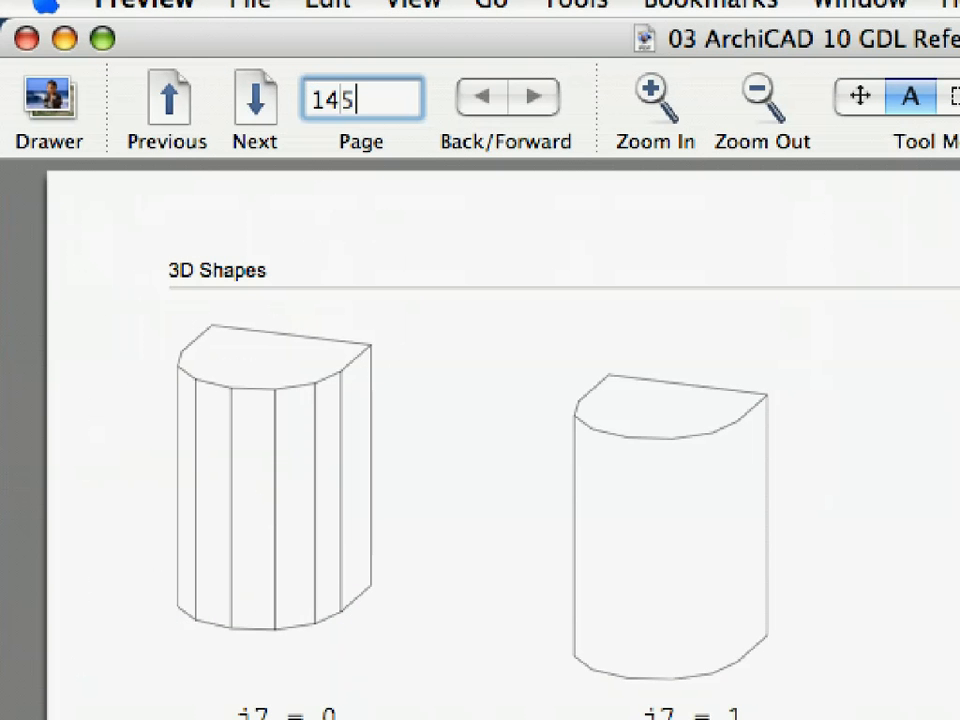
{"action": "key", "text": "Return"}
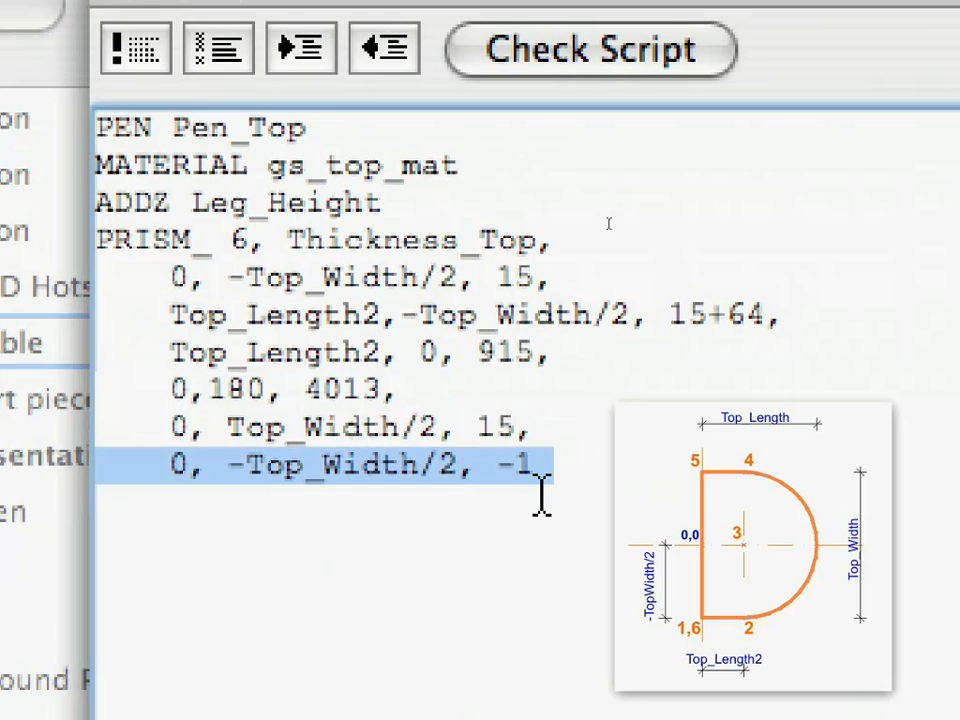
{"action": "mouse_move", "coordinate": [544, 490]}
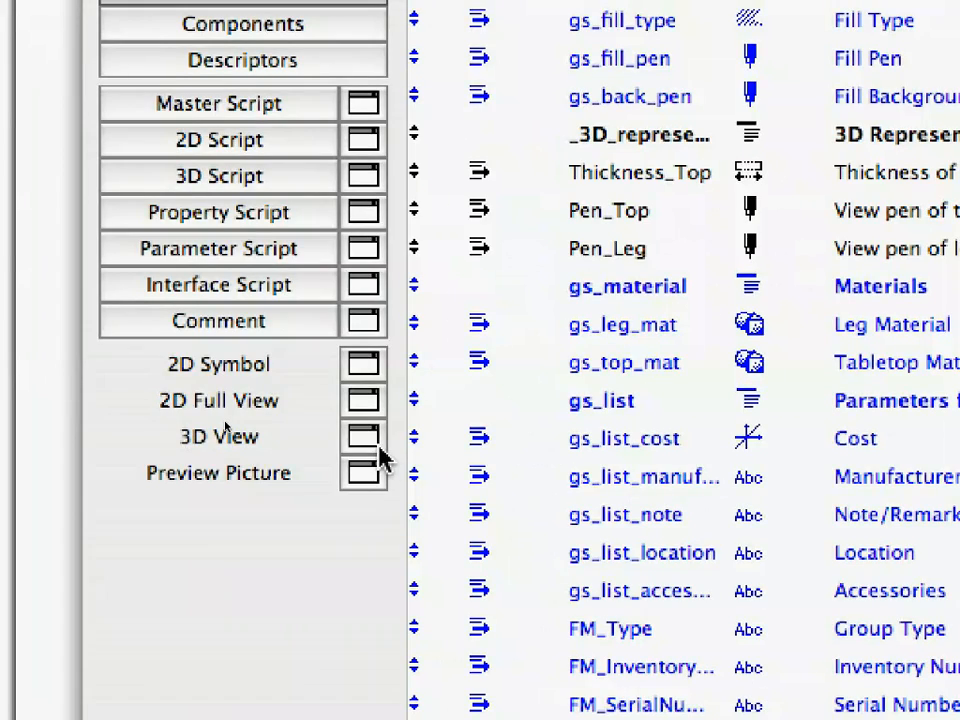
- Preview the tabletop in 3D and orbit it to another angle
{"action": "left_click", "coordinate": [362, 436]}
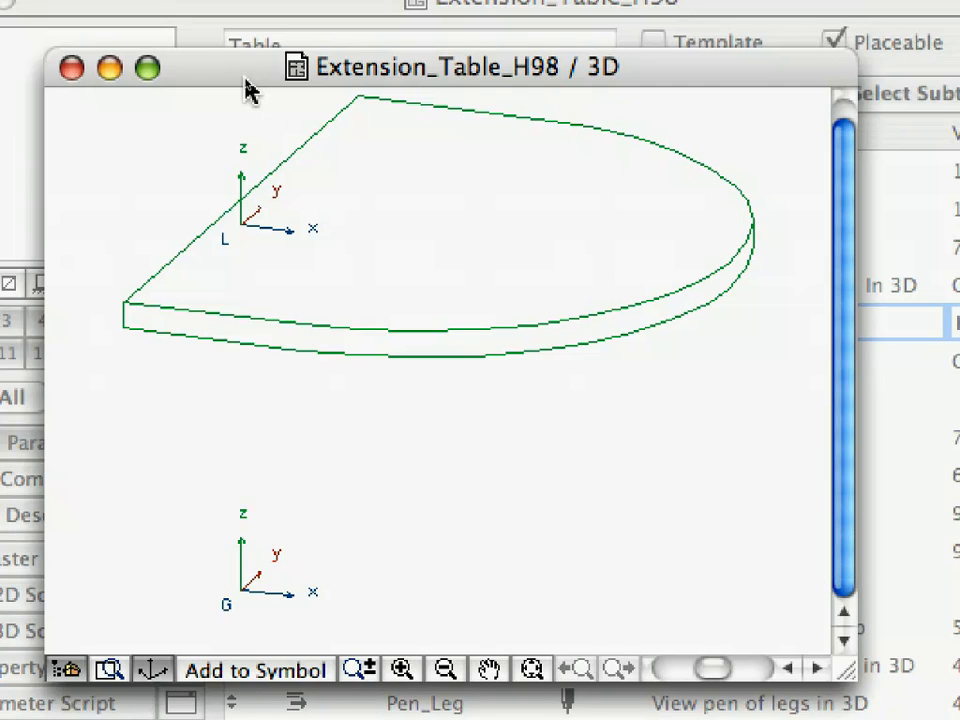
{"action": "mouse_move", "coordinate": [516, 362]}
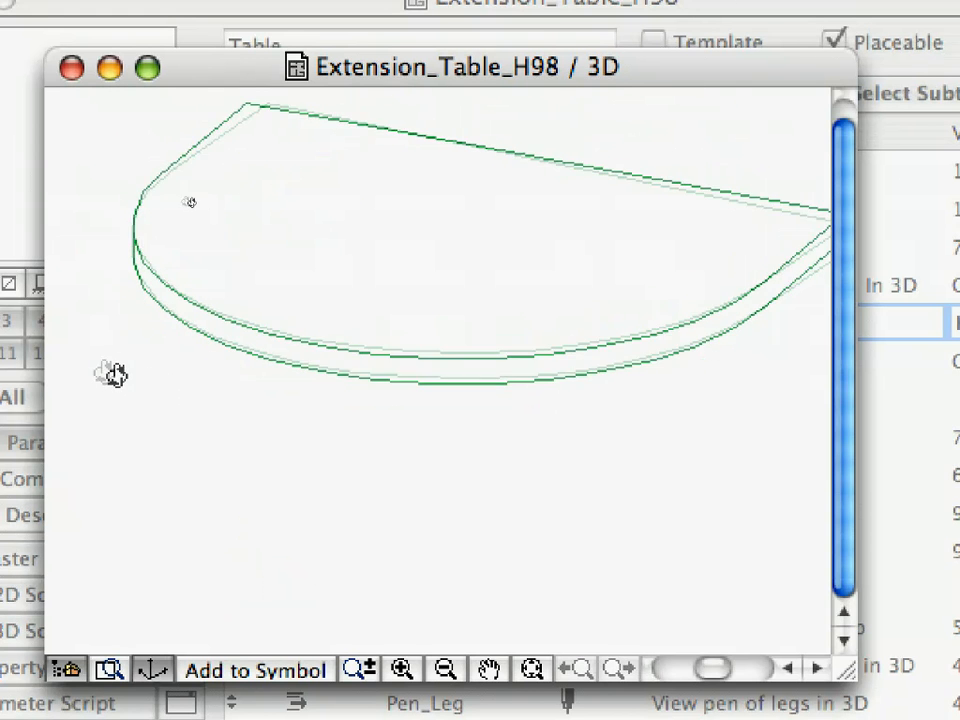
{"action": "left_click_drag", "start_coordinate": [112, 376], "coordinate": [364, 400]}
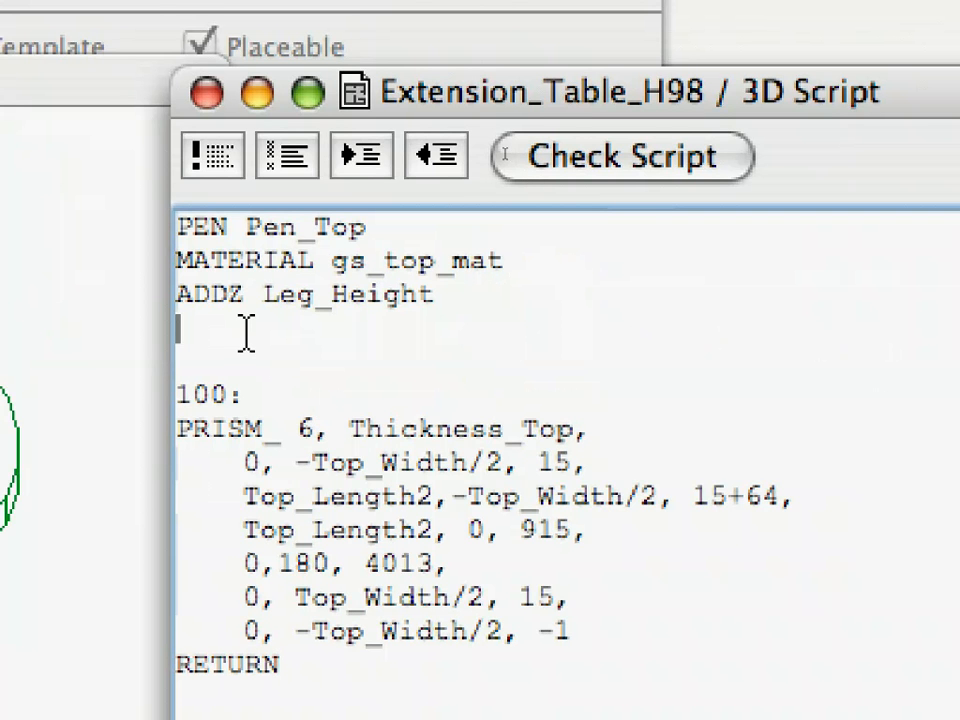
- Begin the GOSUB call on the blank line below ADDZ Leg_Height
{"action": "type", "text": "GOS"}
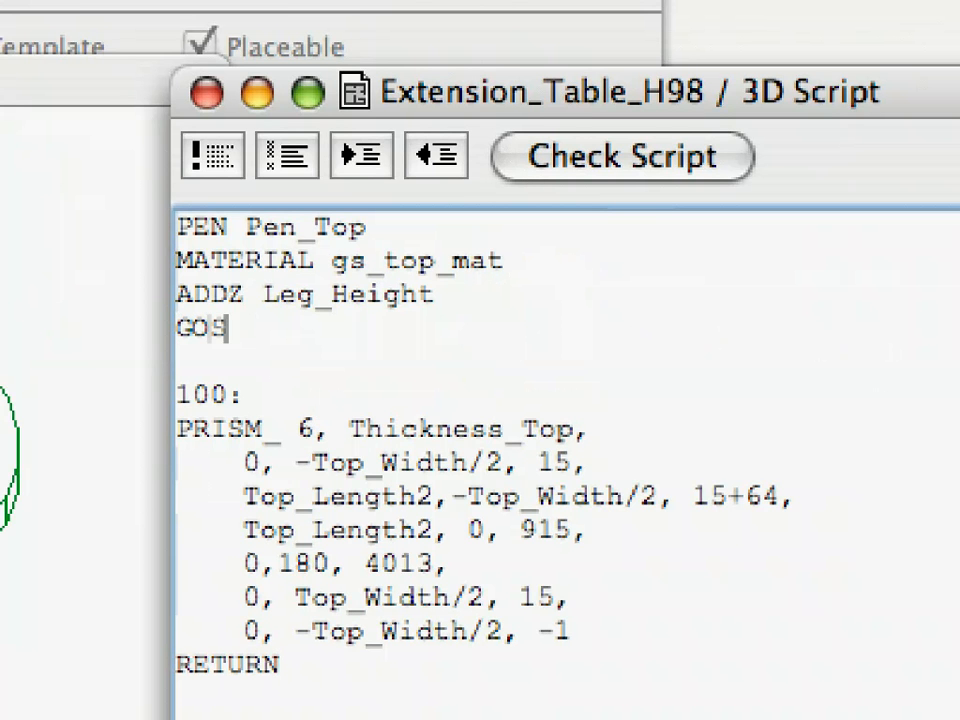
- Complete GOSUB 100 and add END before the 100: subroutine label
{"action": "type", "text": "UB 1"}
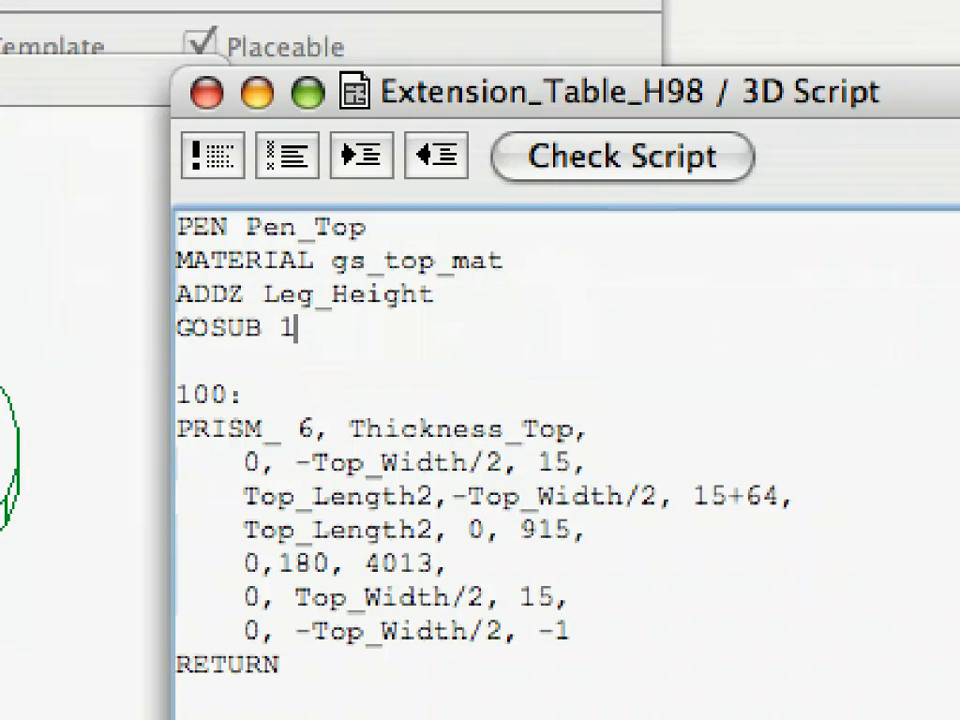
{"action": "type", "text": "00"}
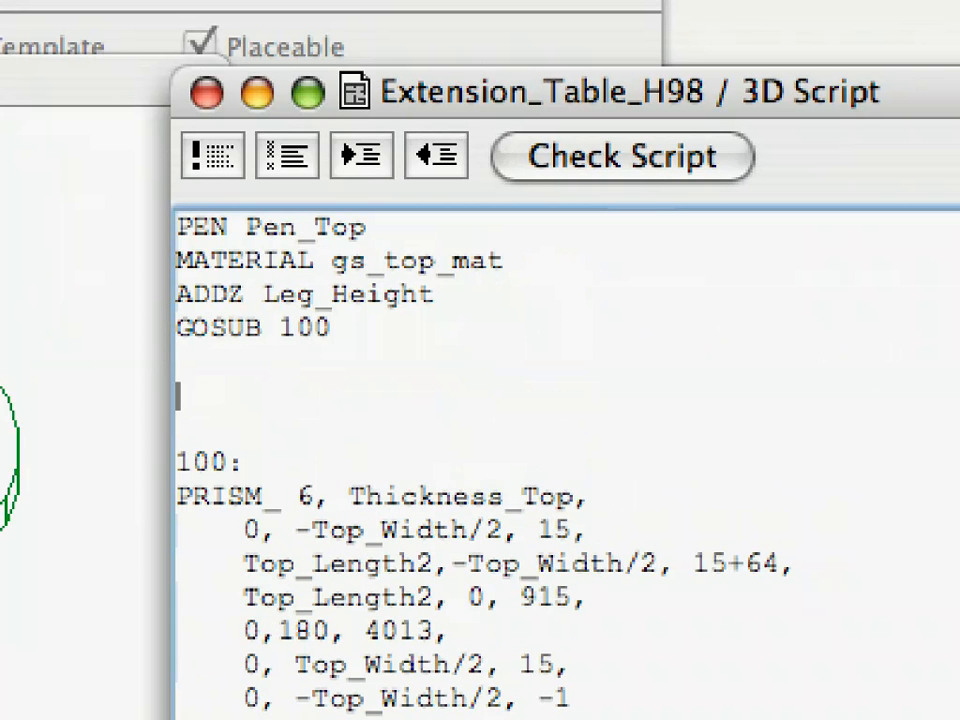
{"action": "type", "text": "END"}
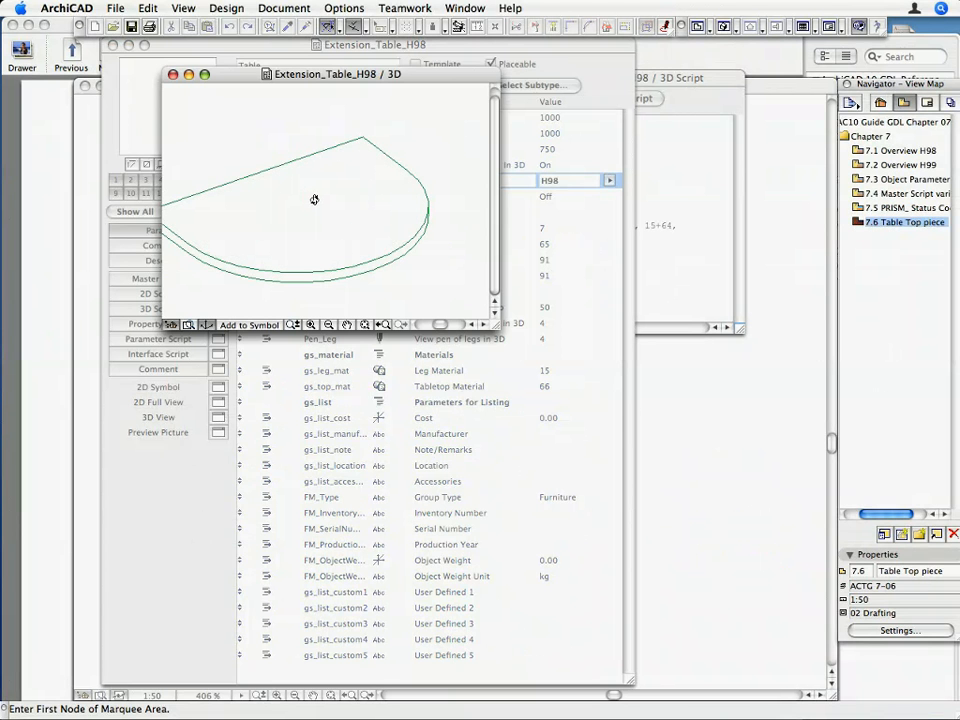
- Orbit and tilt the 3D preview to see the half tabletop edge-on
{"action": "left_click_drag", "start_coordinate": [314, 200], "coordinate": [304, 206]}
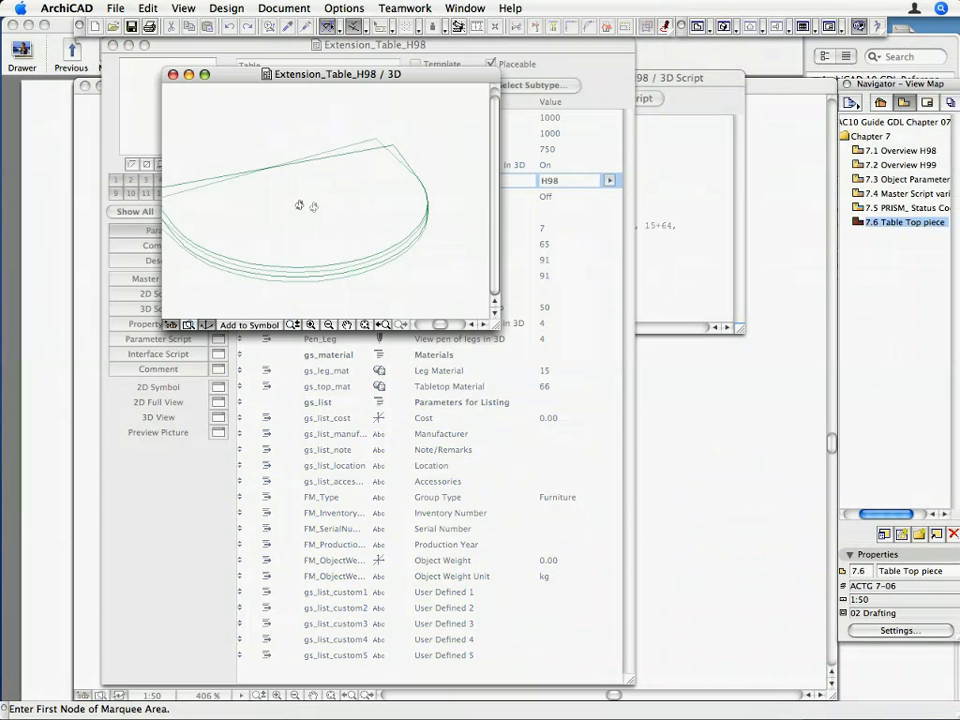
{"action": "left_click_drag", "start_coordinate": [298, 204], "coordinate": [348, 174]}
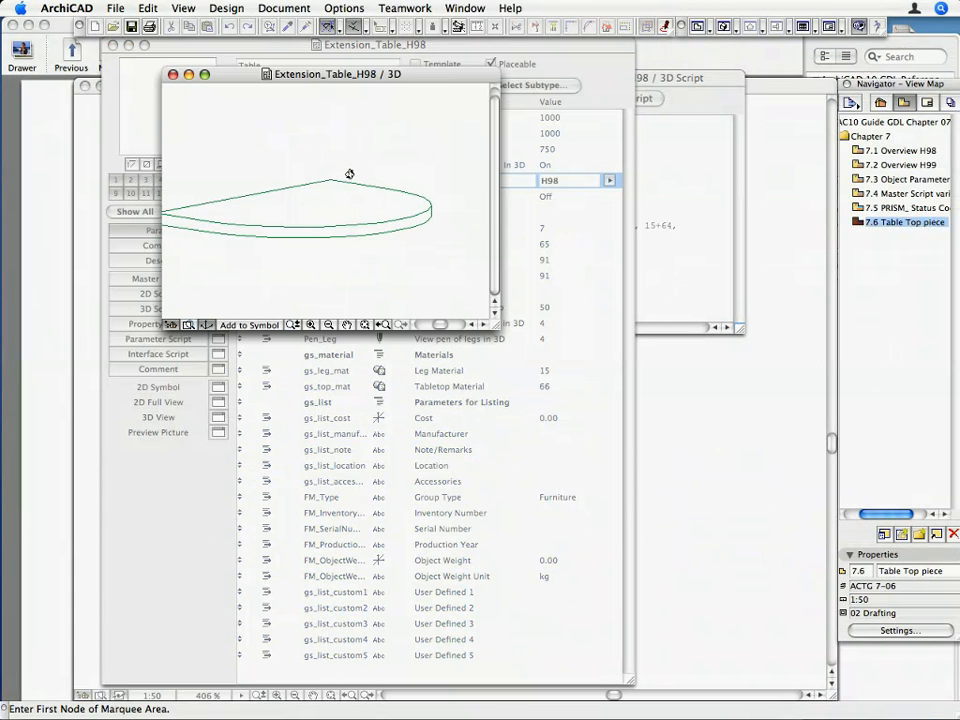
{"action": "mouse_move", "coordinate": [688, 108]}
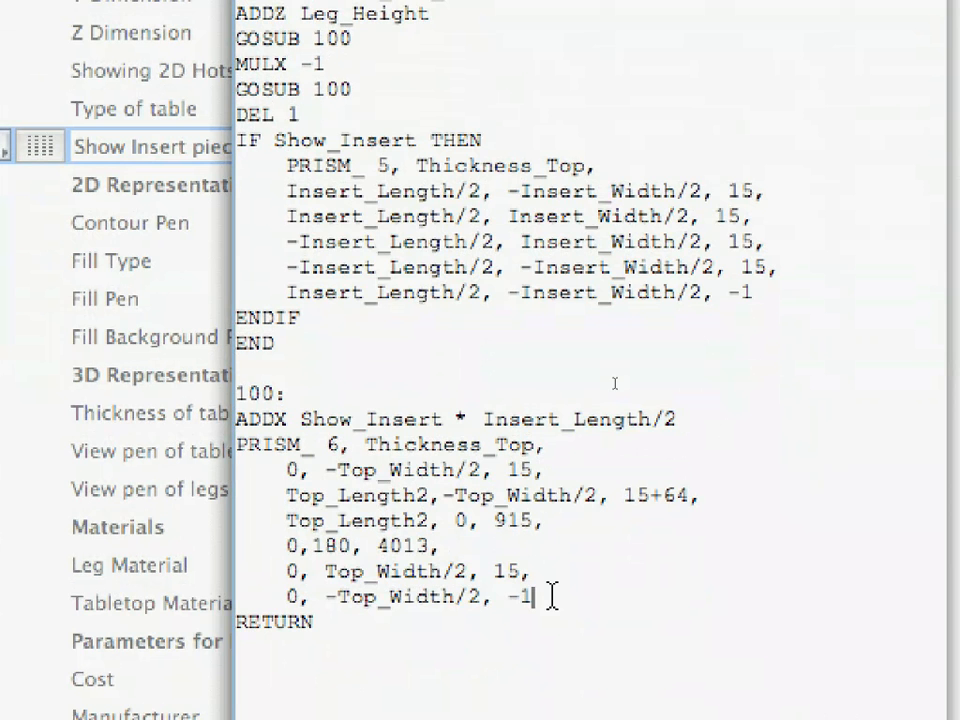
- Add a DEL 1 line just before RETURN in subroutine 100
{"action": "type", "text": "DEI"}
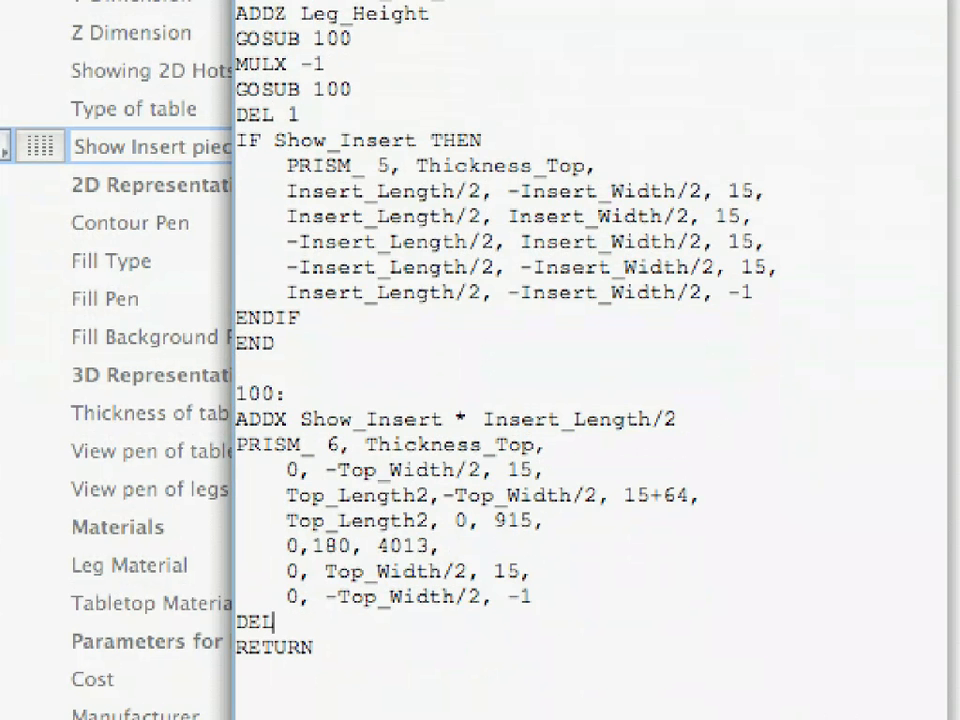
{"action": "double_click", "coordinate": [256, 620]}
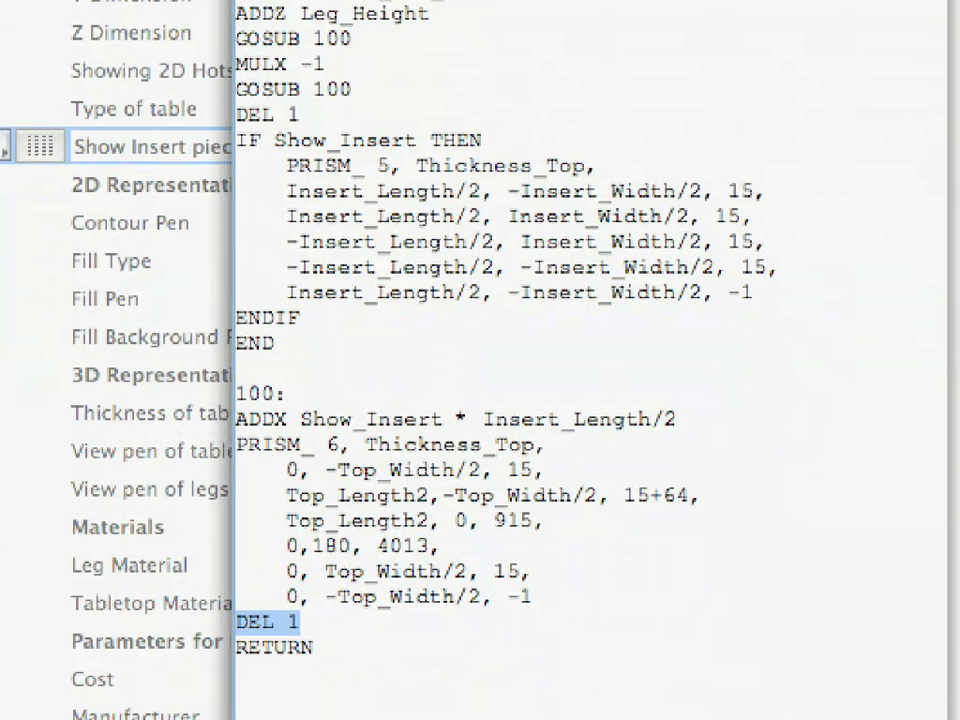